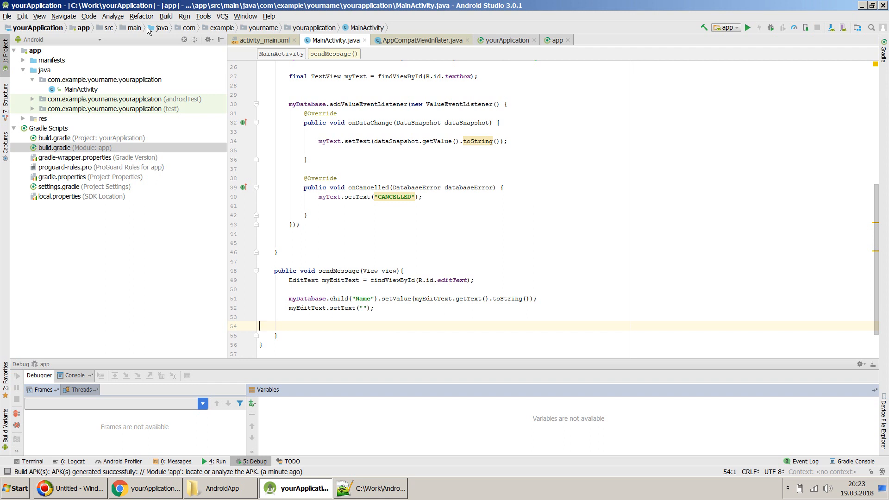
mouse_move(325, 98)
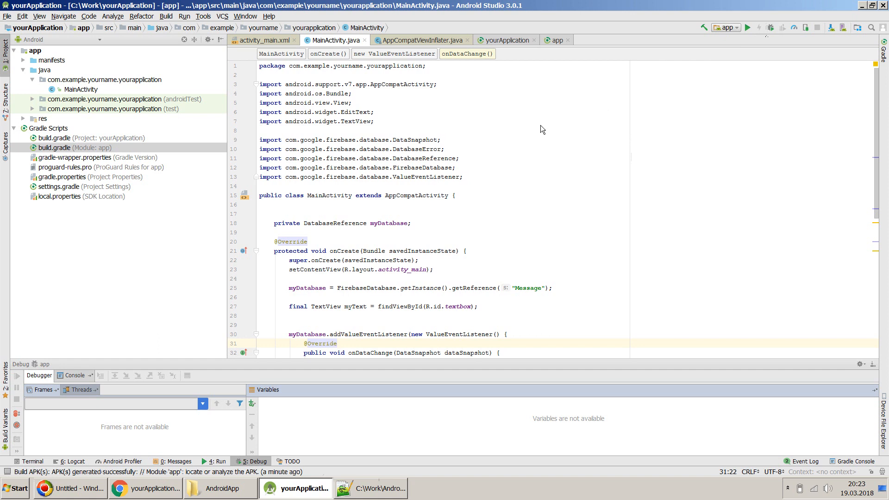
Step: Run 'app' on the 4.7 WXGA API 27 virtual device to launch the emulator
left_click(747, 28)
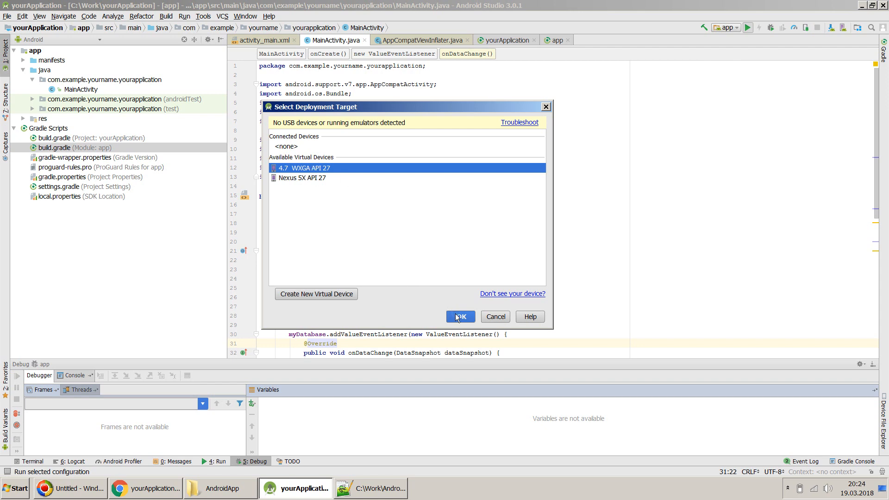
left_click(460, 316)
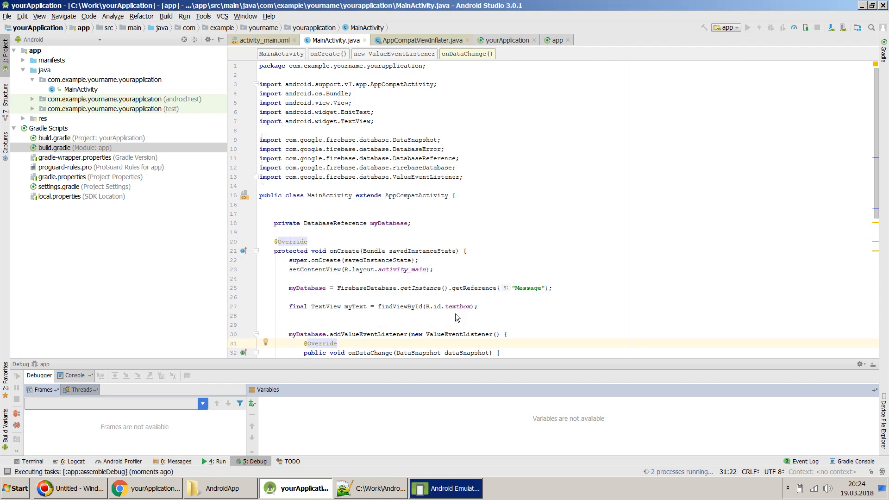
left_click(445, 488)
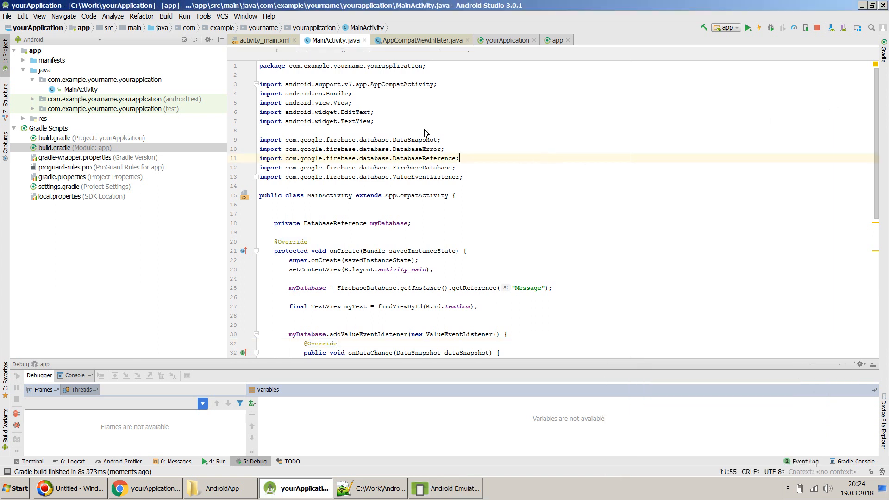
Step: Start Build APK(s) from the Build menu to run assembleDebug
left_click(166, 15)
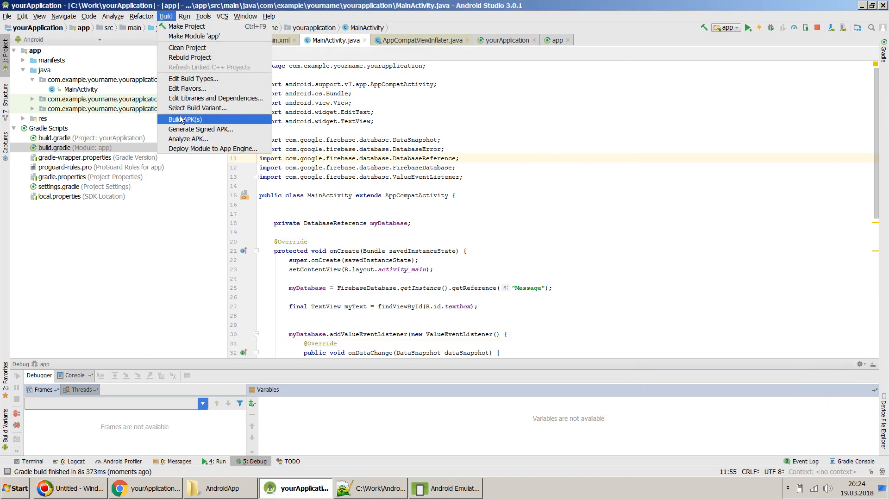
left_click(184, 119)
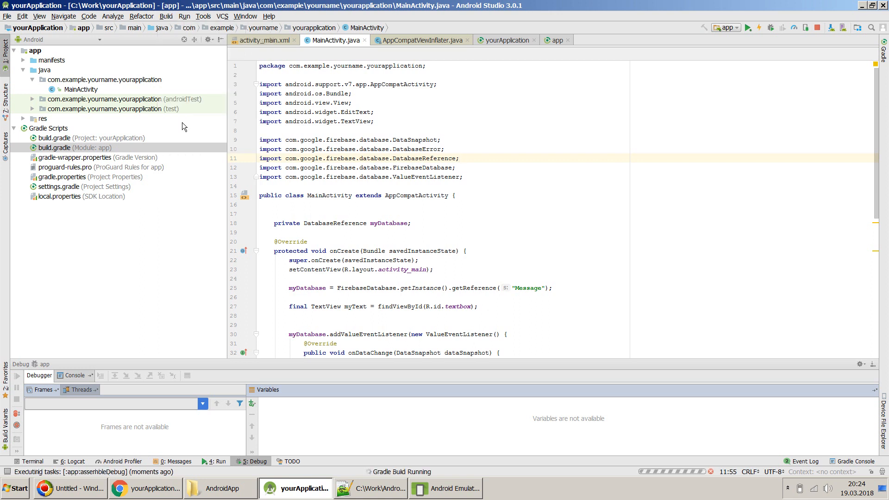
mouse_move(418, 453)
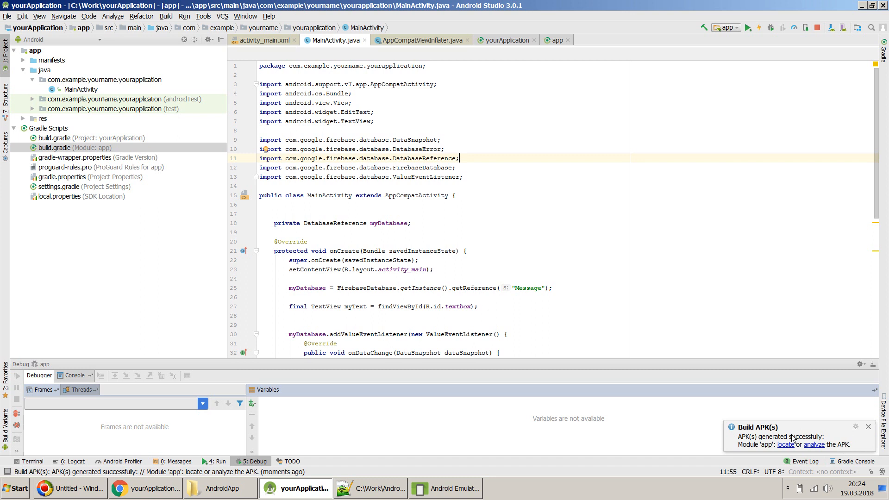
mouse_move(768, 447)
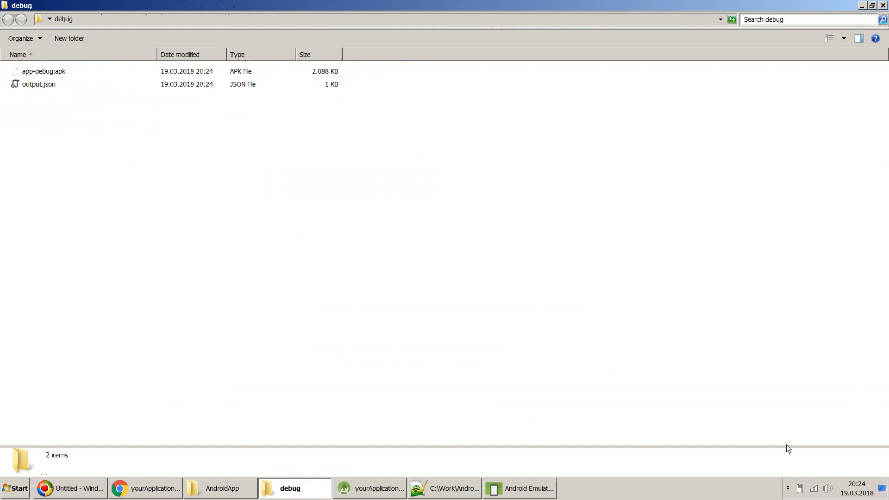
mouse_move(95, 85)
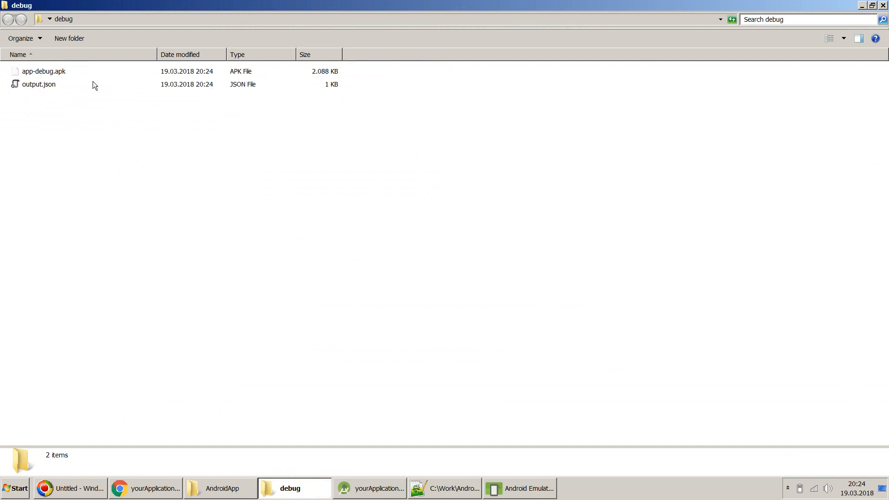
Step: Go up from the debug folder to the yourApplication project folder via the address bar
left_click(43, 71)
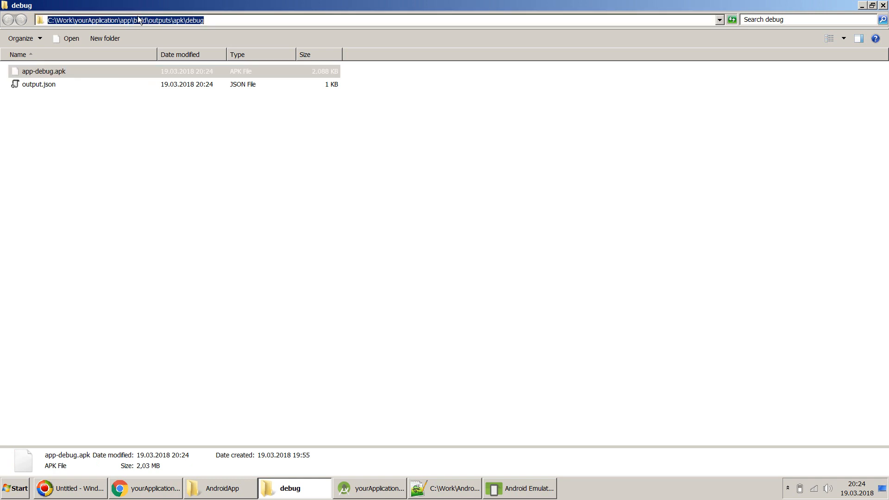
left_click(119, 20)
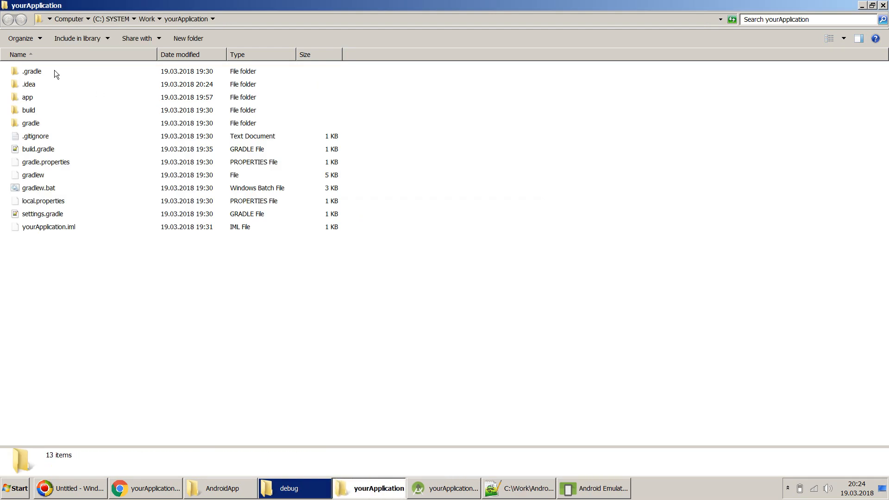
Step: Open app, build, outputs, apk and debug, then select app-debug.apk
double_click(27, 96)
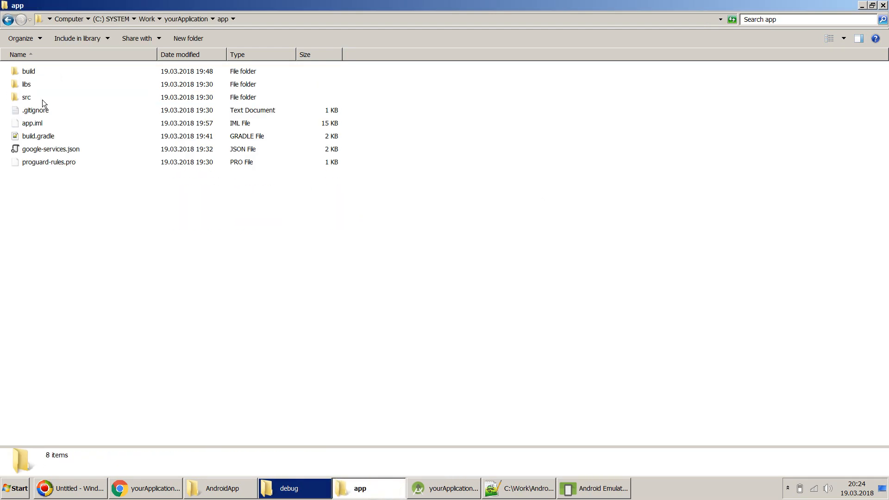
double_click(28, 71)
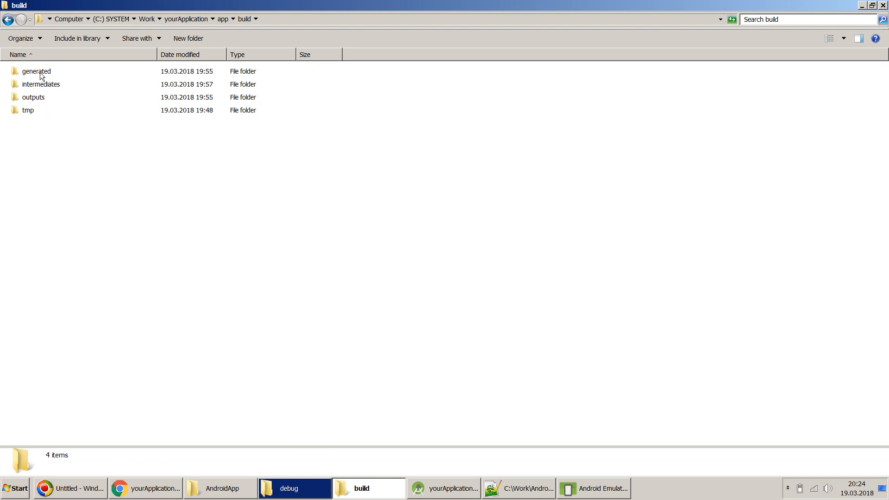
double_click(34, 97)
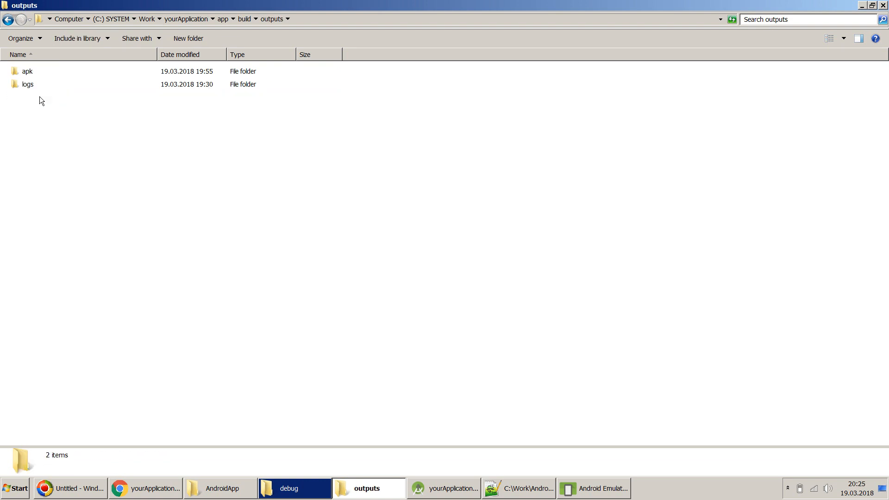
double_click(27, 71)
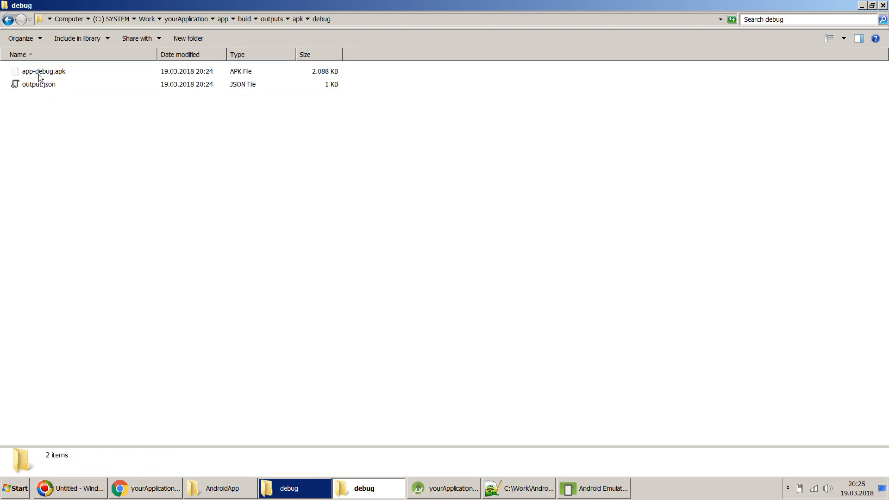
left_click(43, 71)
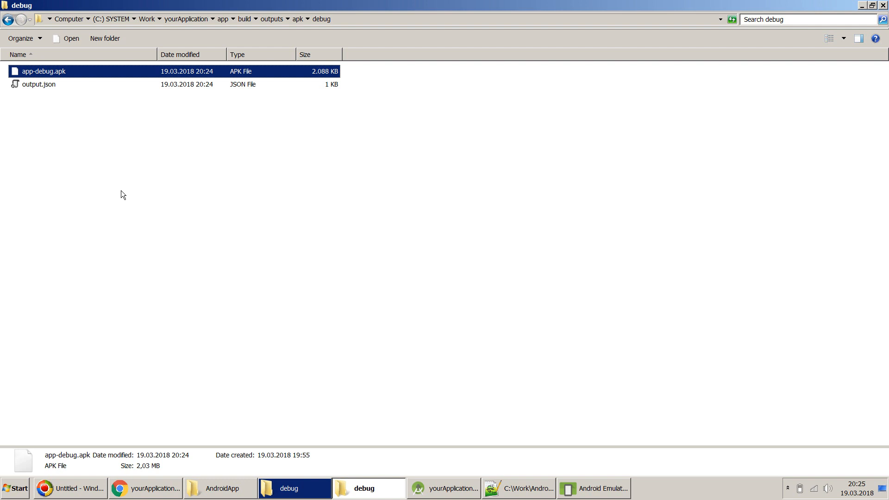
mouse_move(81, 449)
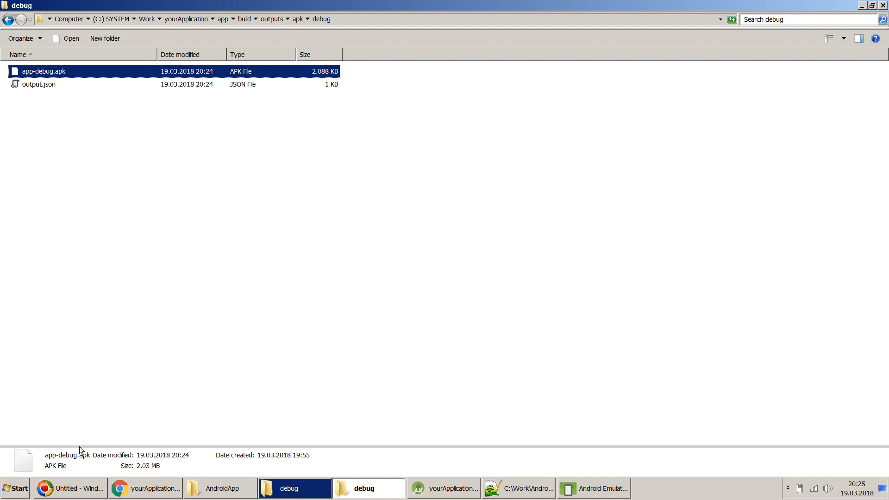